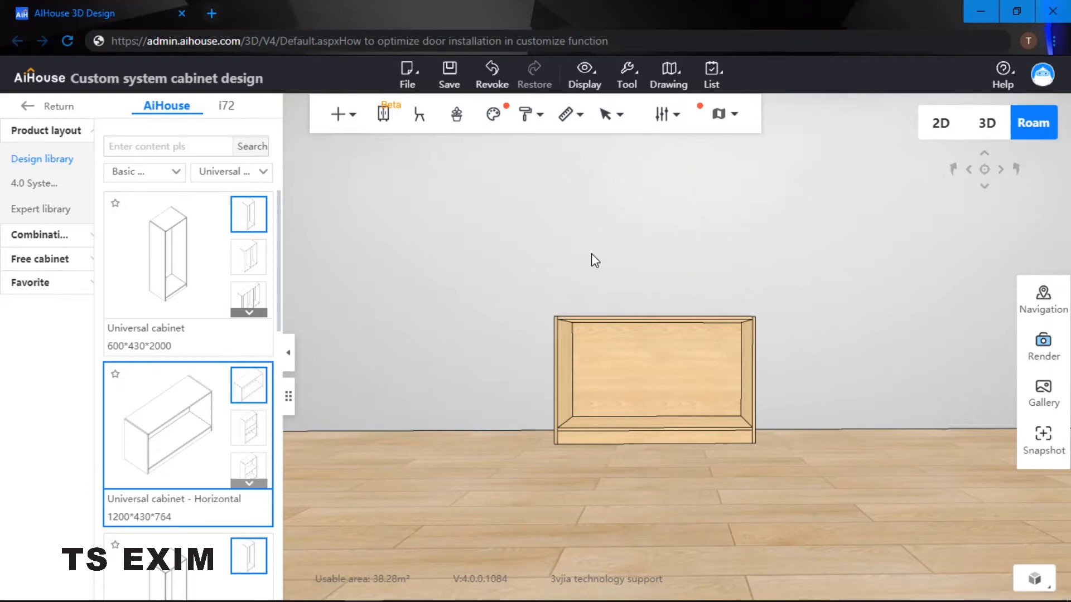
mouse_move(424, 247)
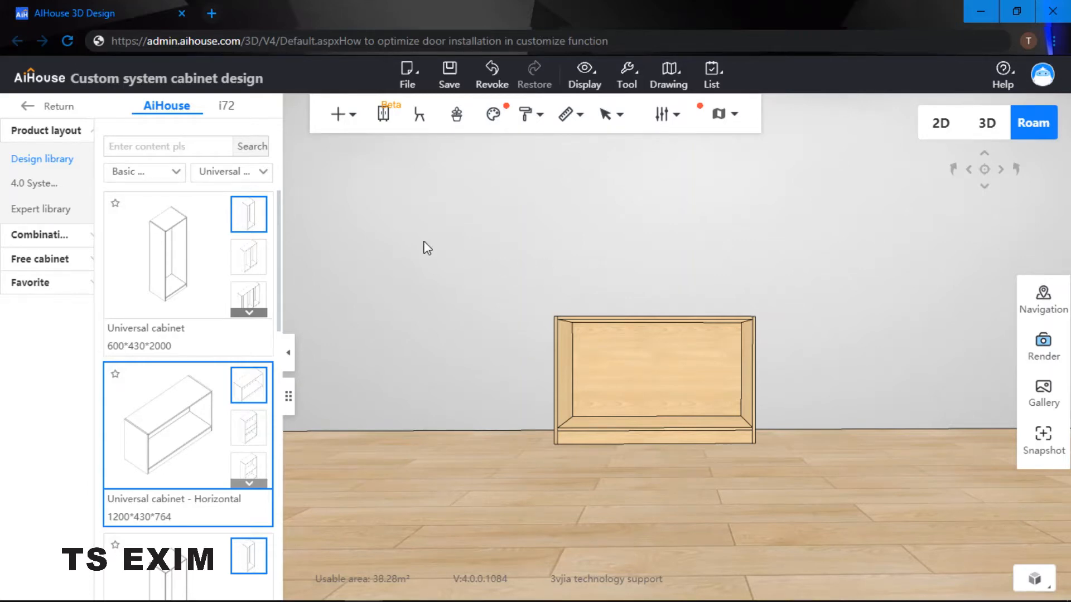
mouse_move(585, 232)
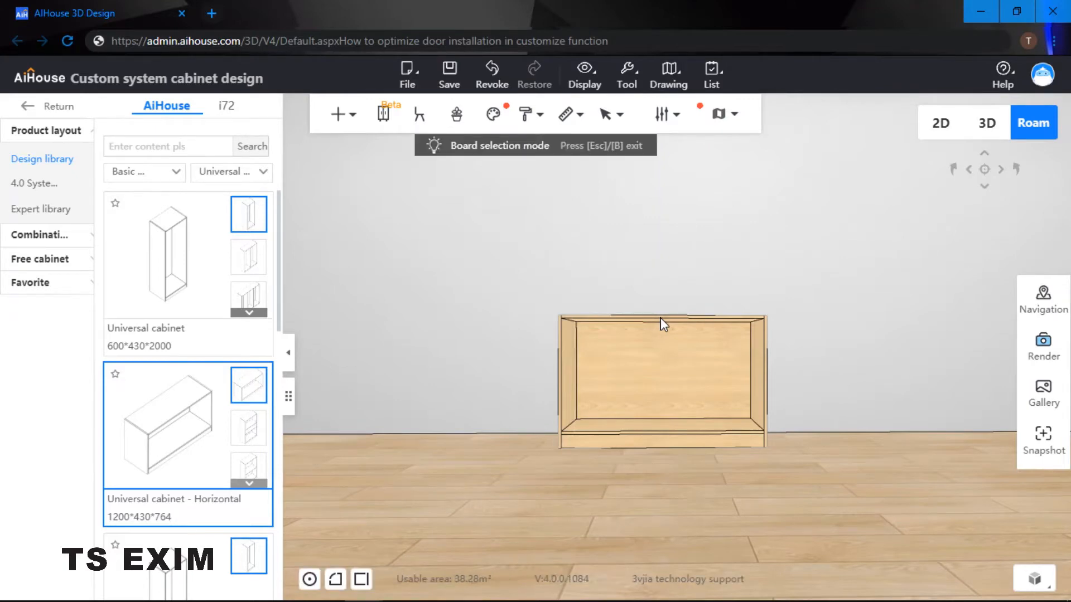
- Generate a swing door leaf from the picked cabinet boards with Cover set to Inset
click(663, 324)
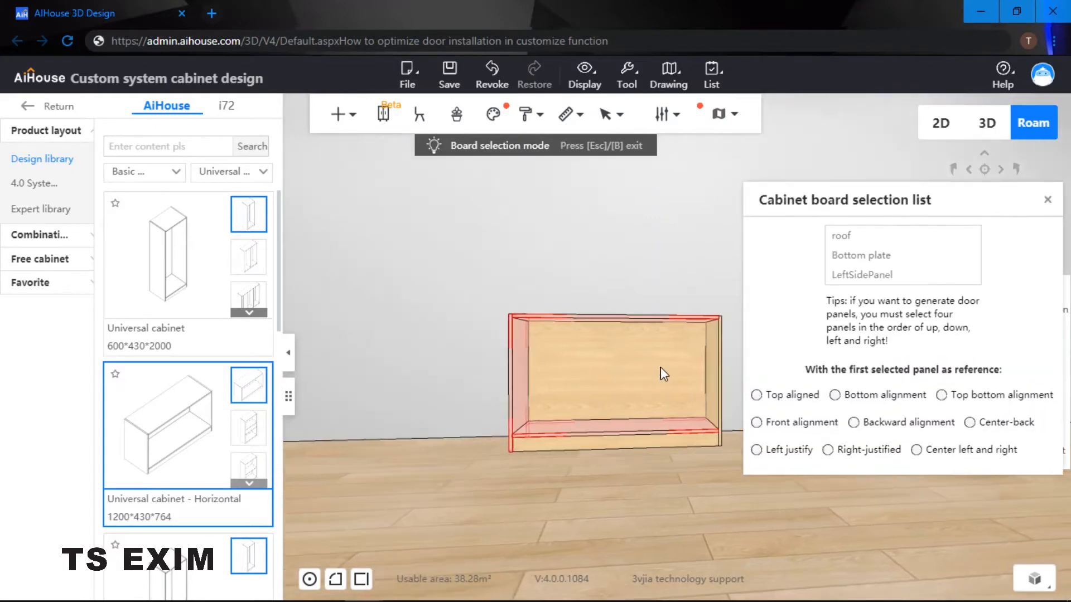
right_click(614, 370)
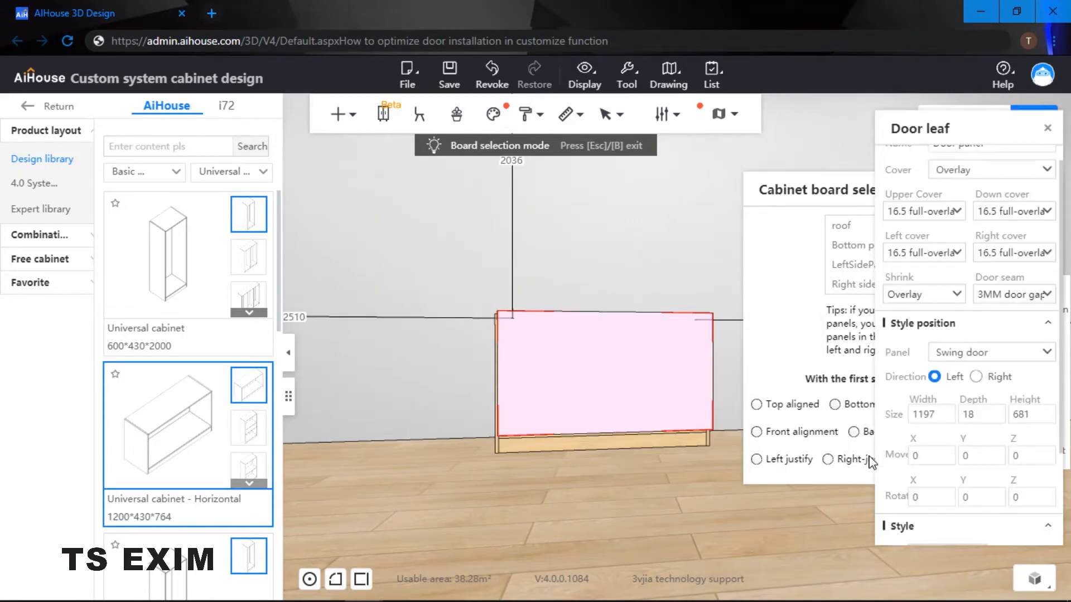
click(990, 170)
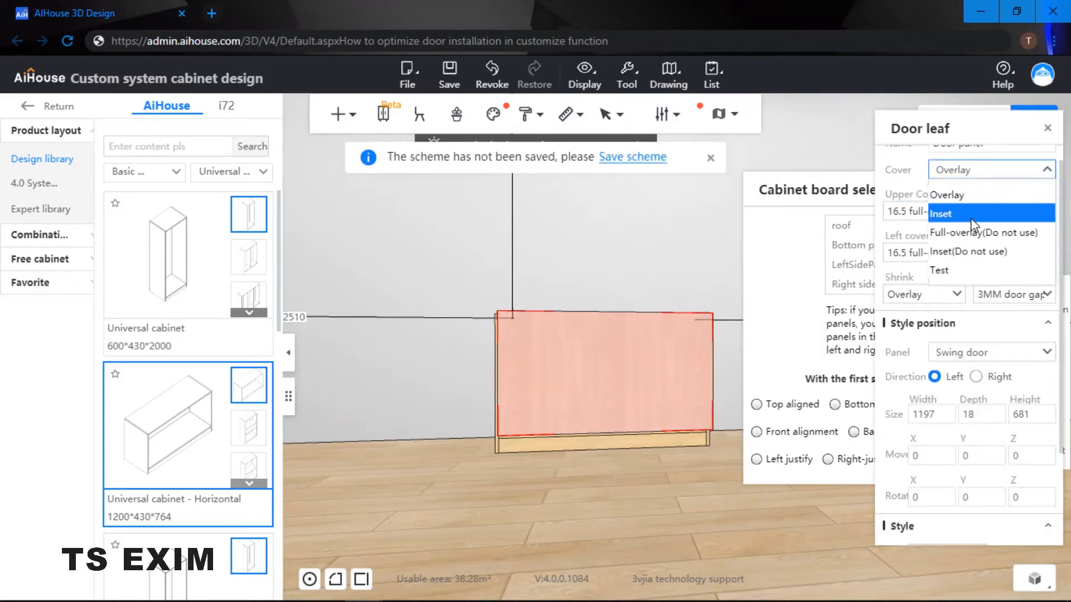
click(942, 213)
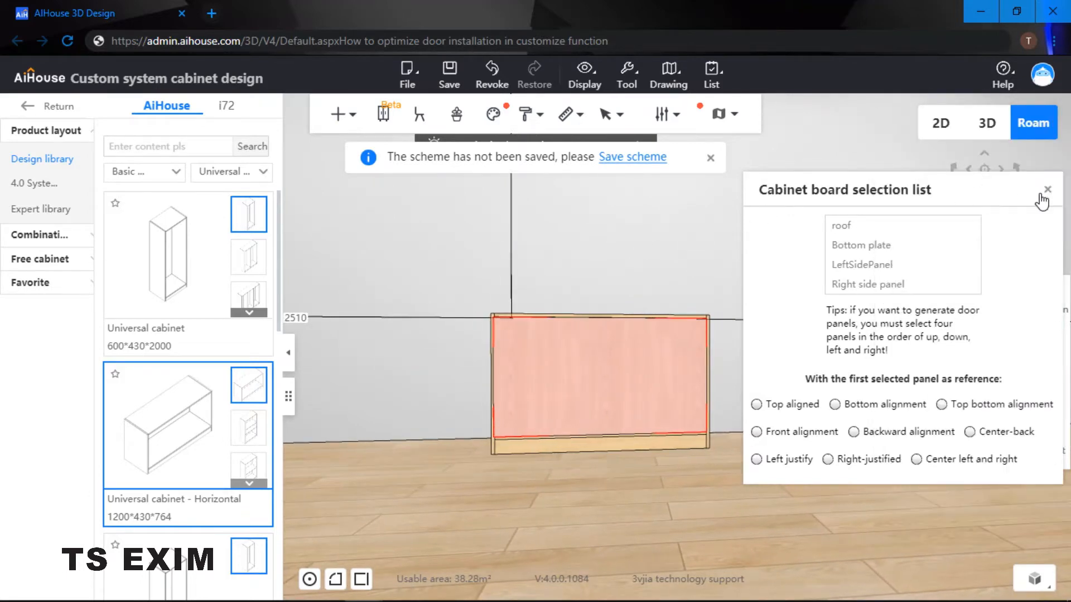
click(1046, 189)
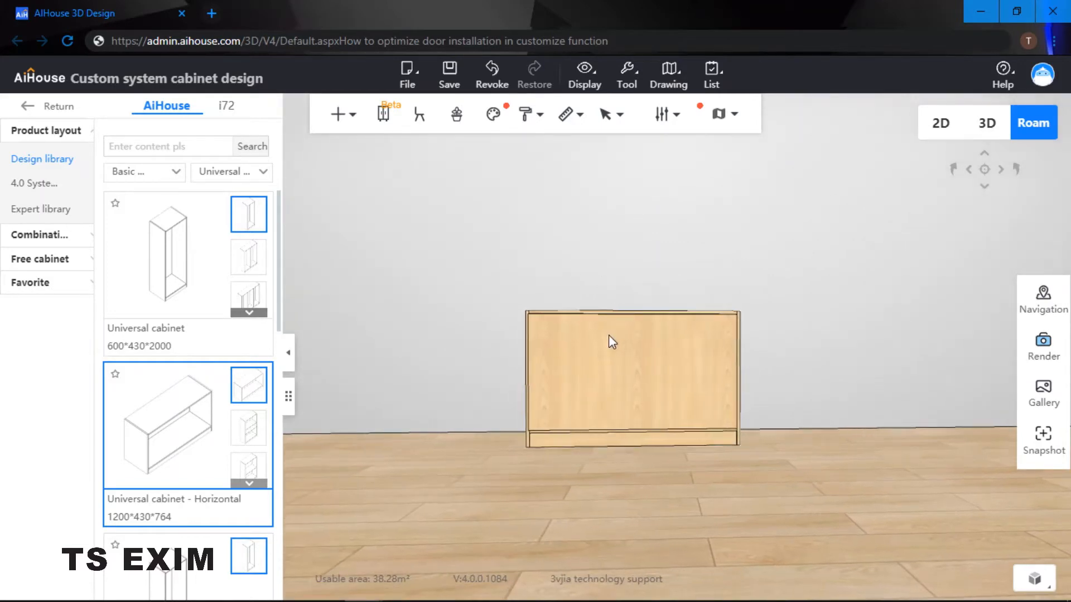
- Delete the full-width door leaf, leaving the cabinet front open for a new component
click(335, 113)
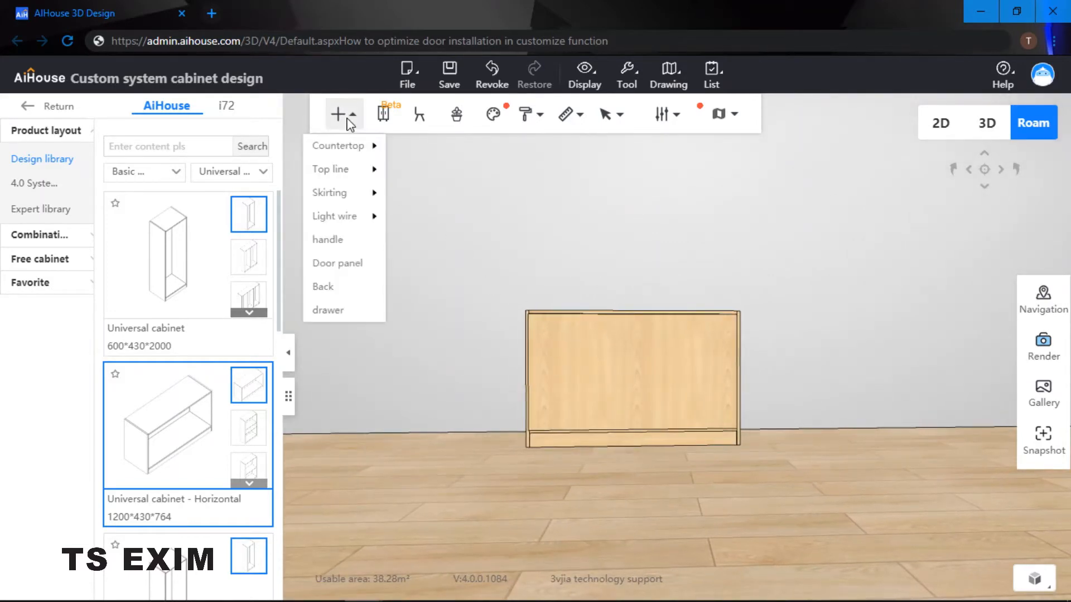
mouse_move(337, 263)
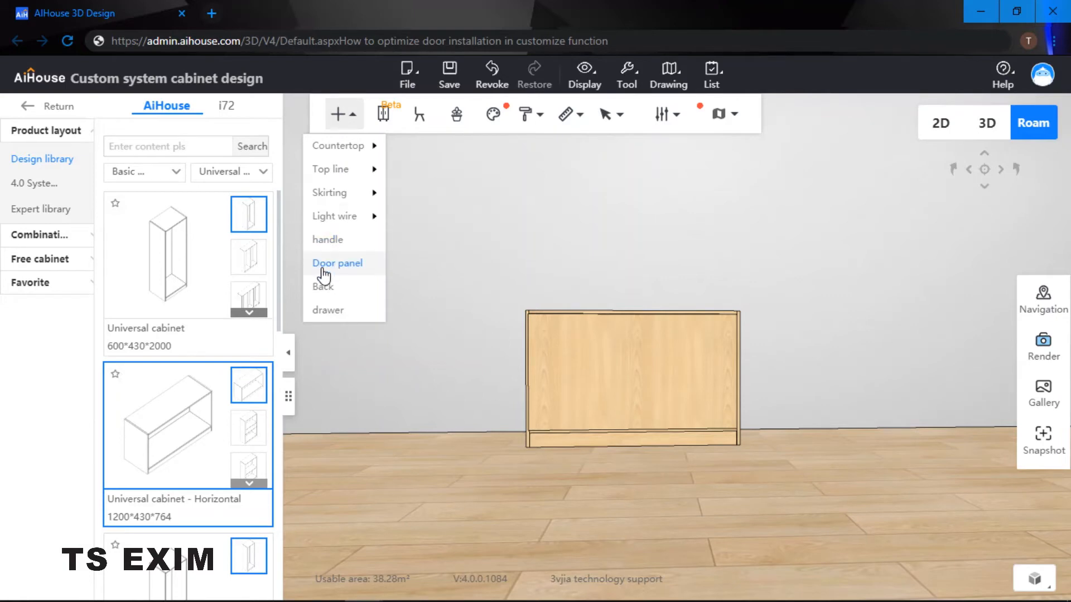
mouse_move(364, 273)
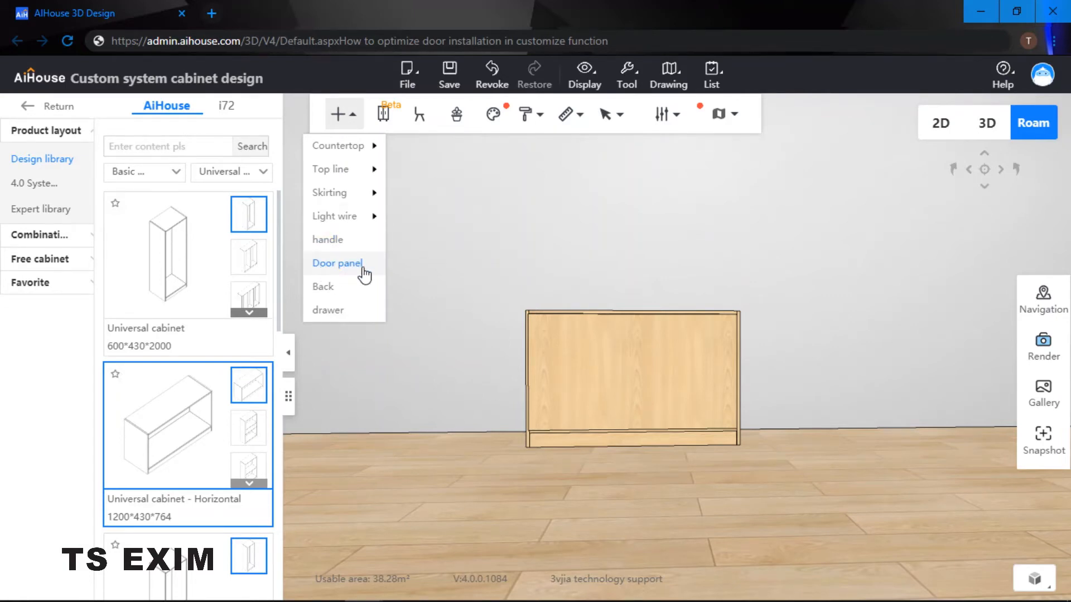
click(337, 264)
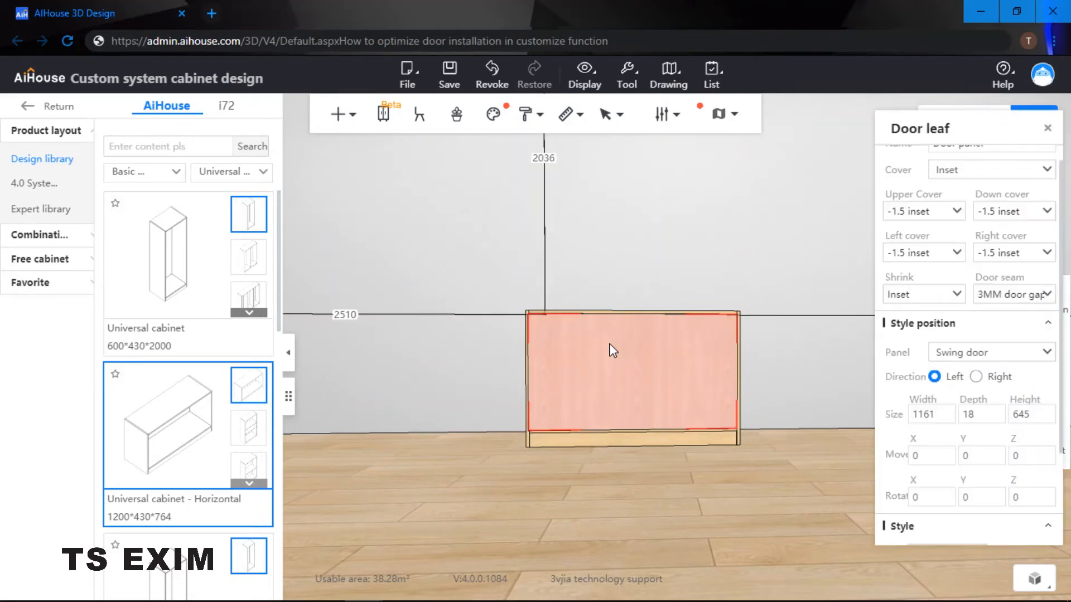
click(340, 114)
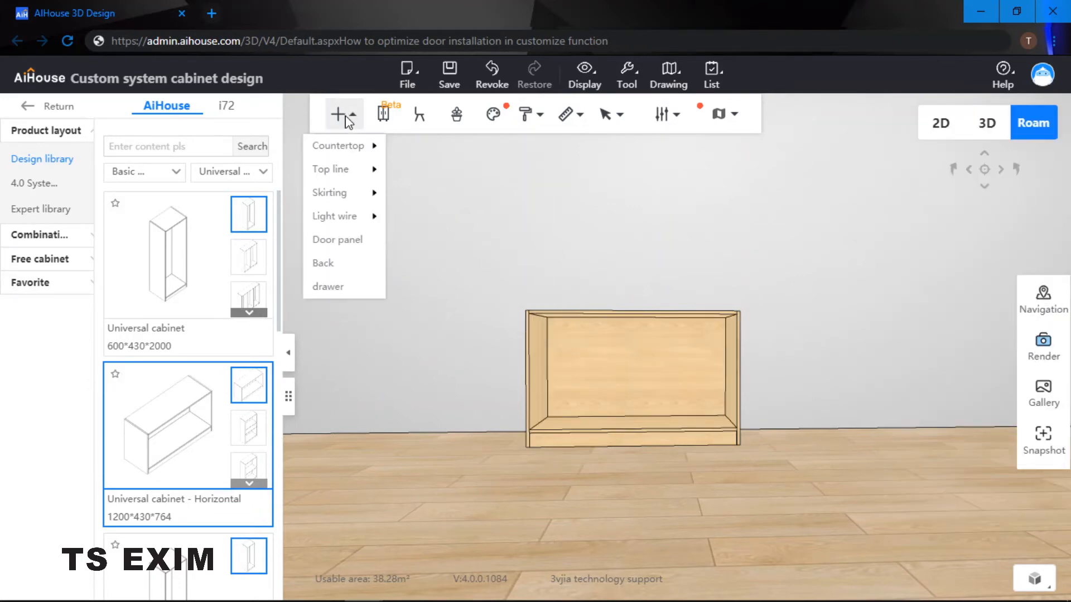
- Install a double swing Door panel on the front opening with Swing set to Inset
click(337, 240)
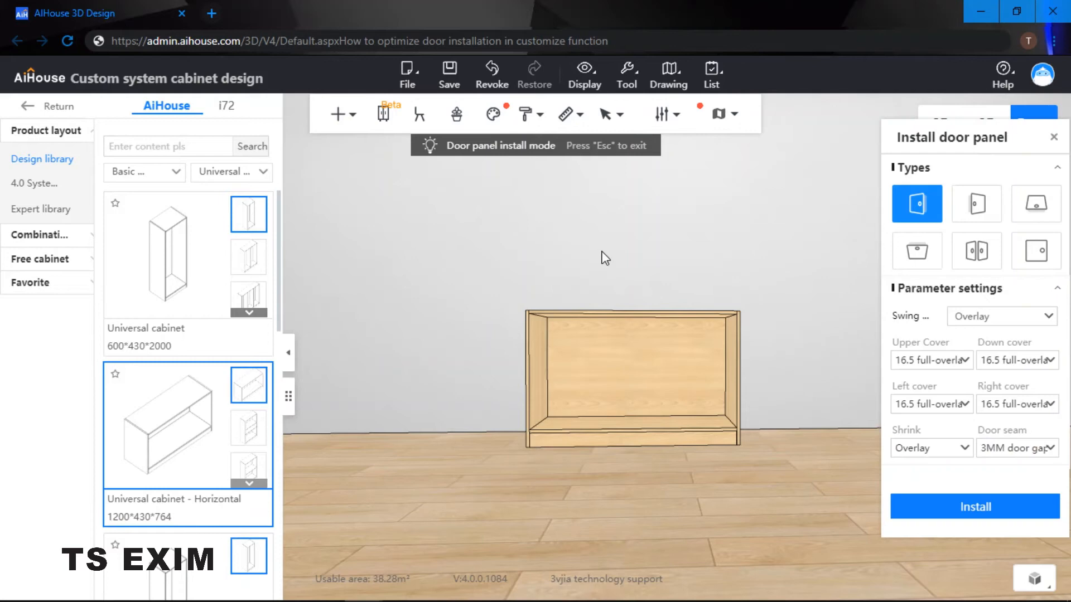
click(628, 379)
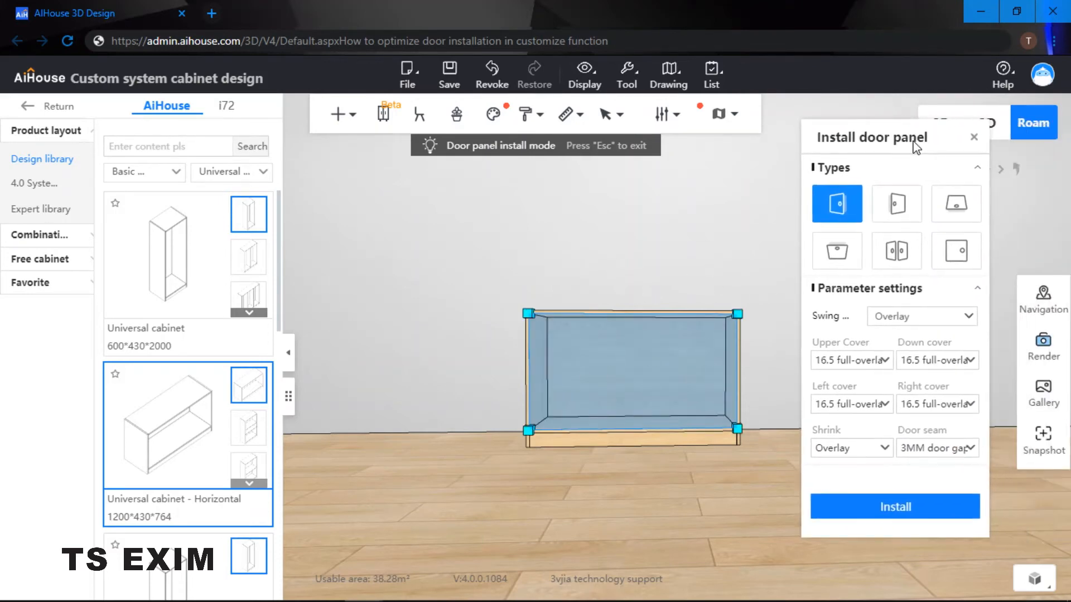
click(896, 251)
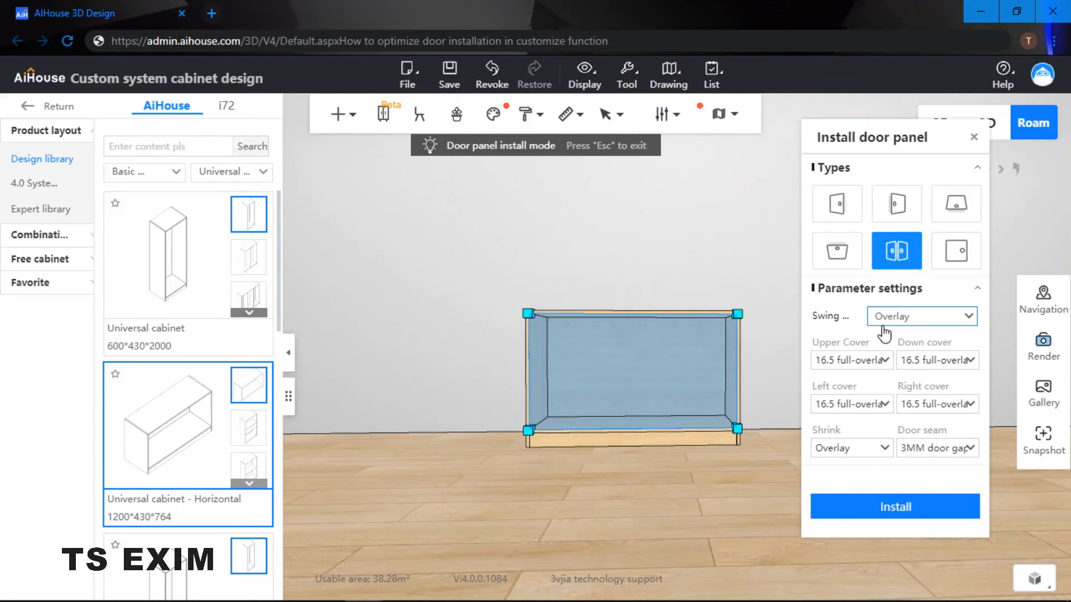
click(923, 316)
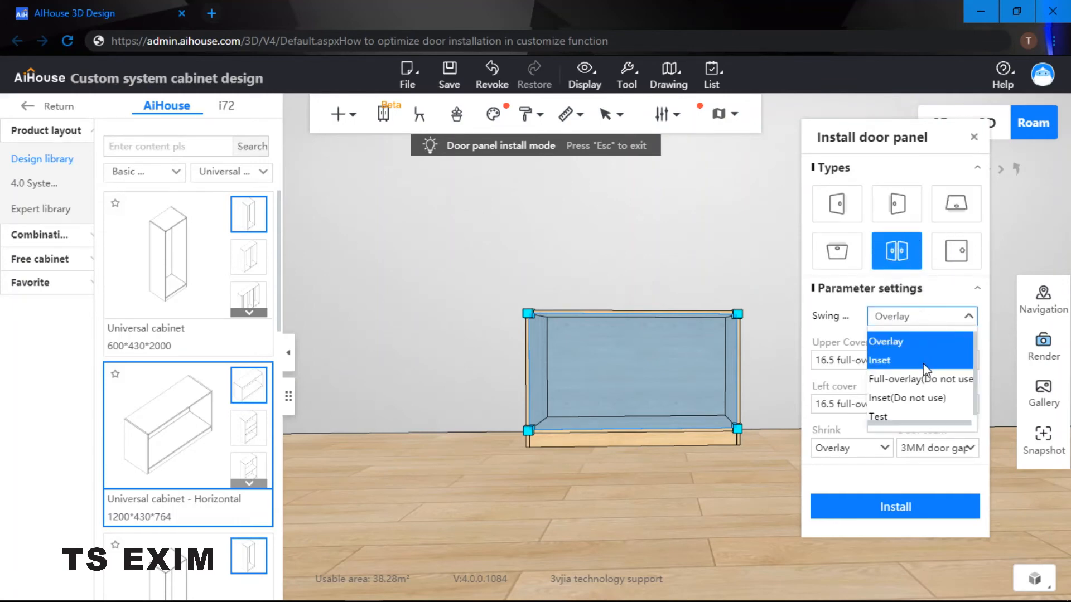
click(881, 360)
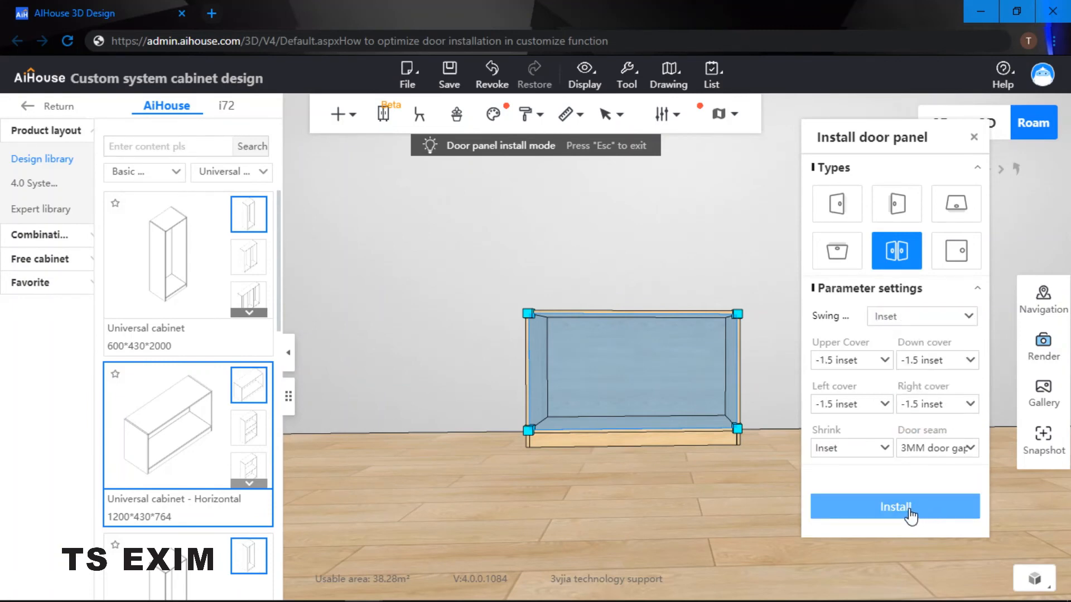
click(894, 506)
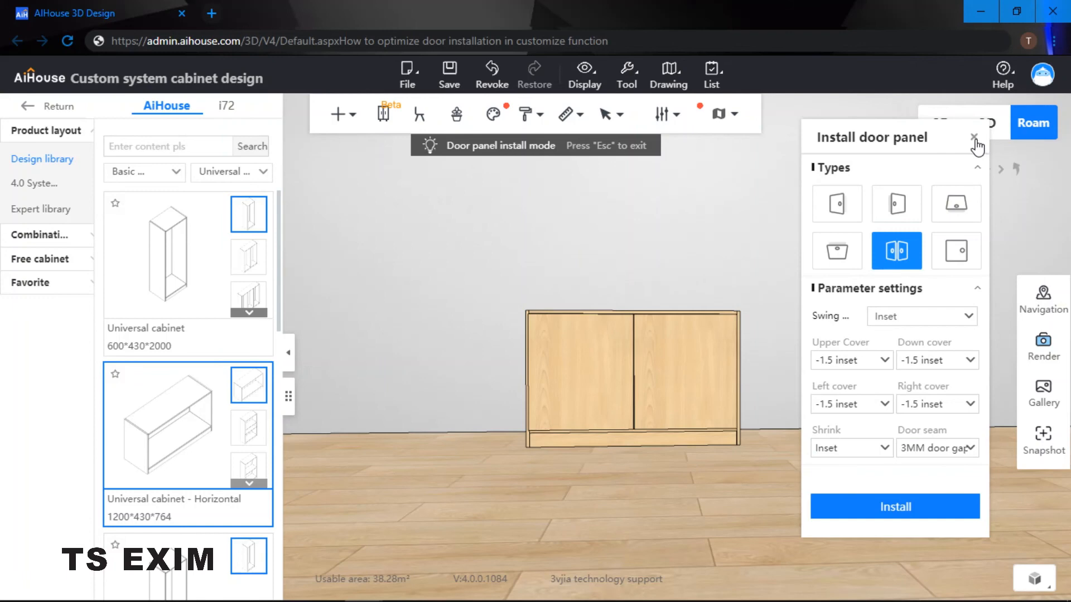